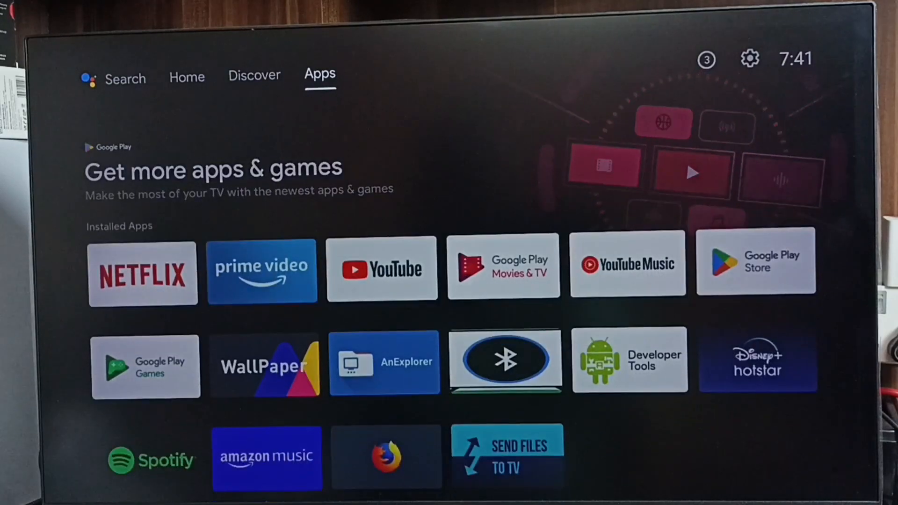
mouse_move(749, 58)
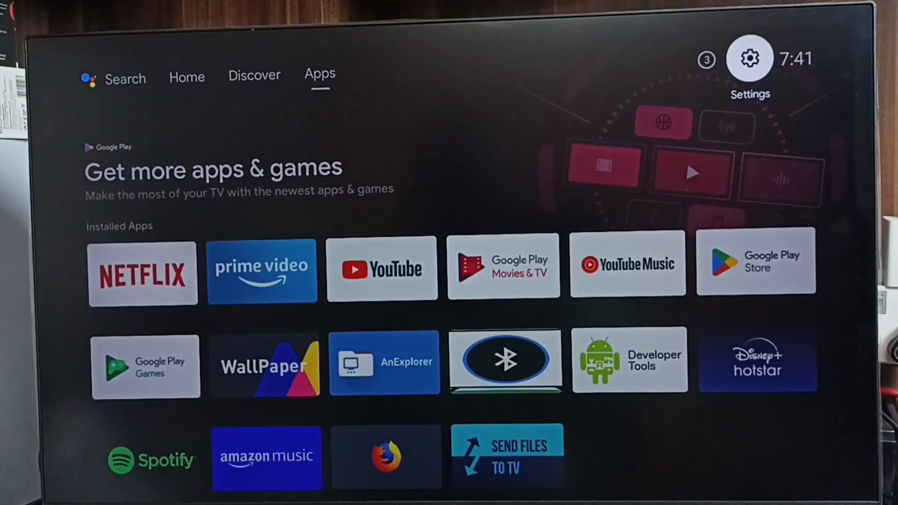
- Navigate Settings > Device Preferences > About and start a system update check
click(748, 58)
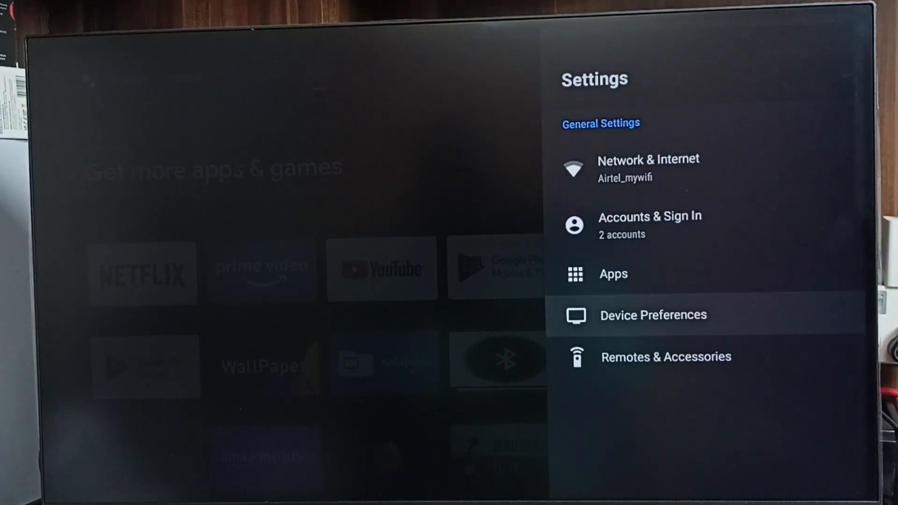
click(653, 315)
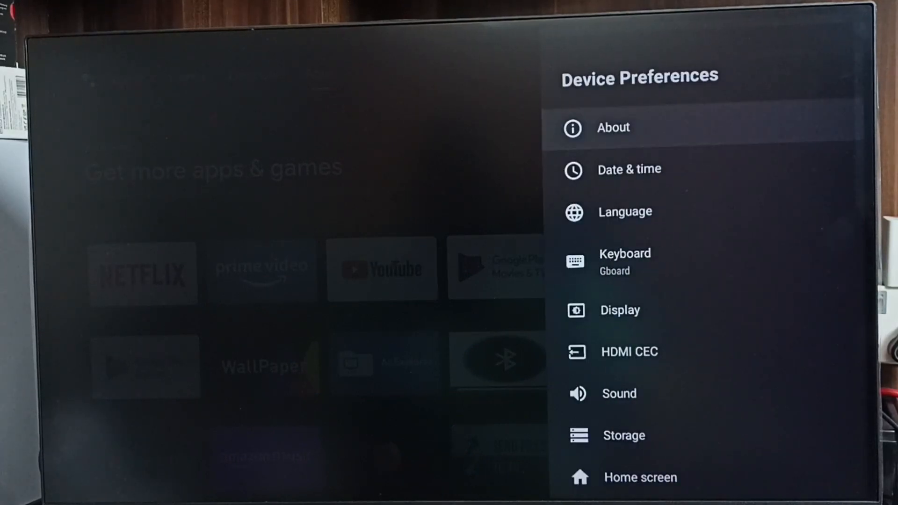
click(613, 127)
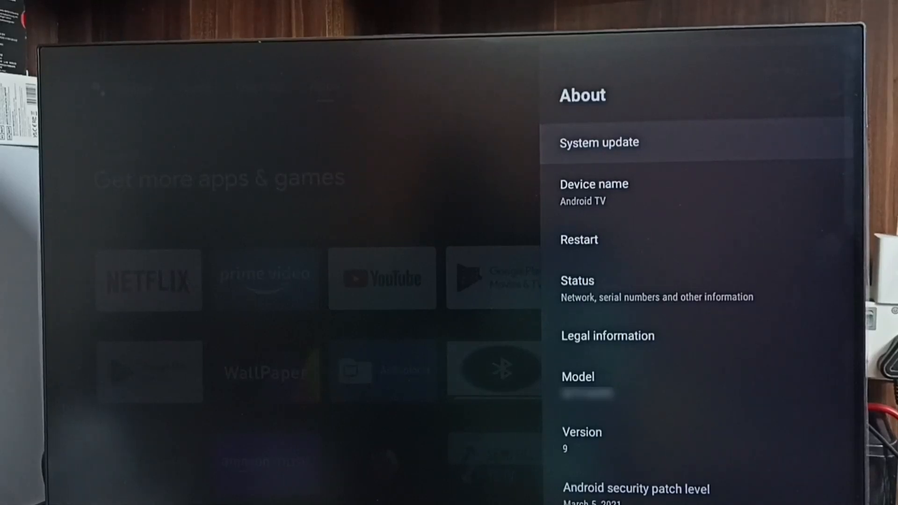
click(599, 142)
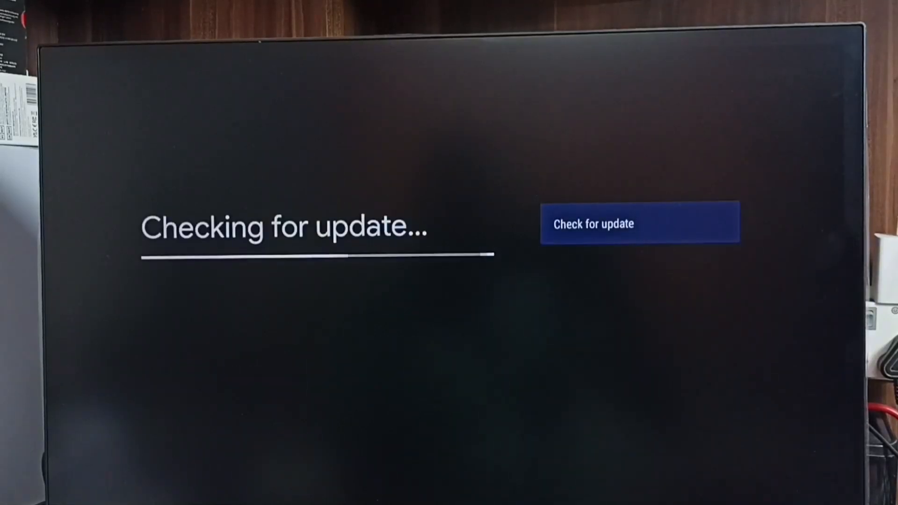